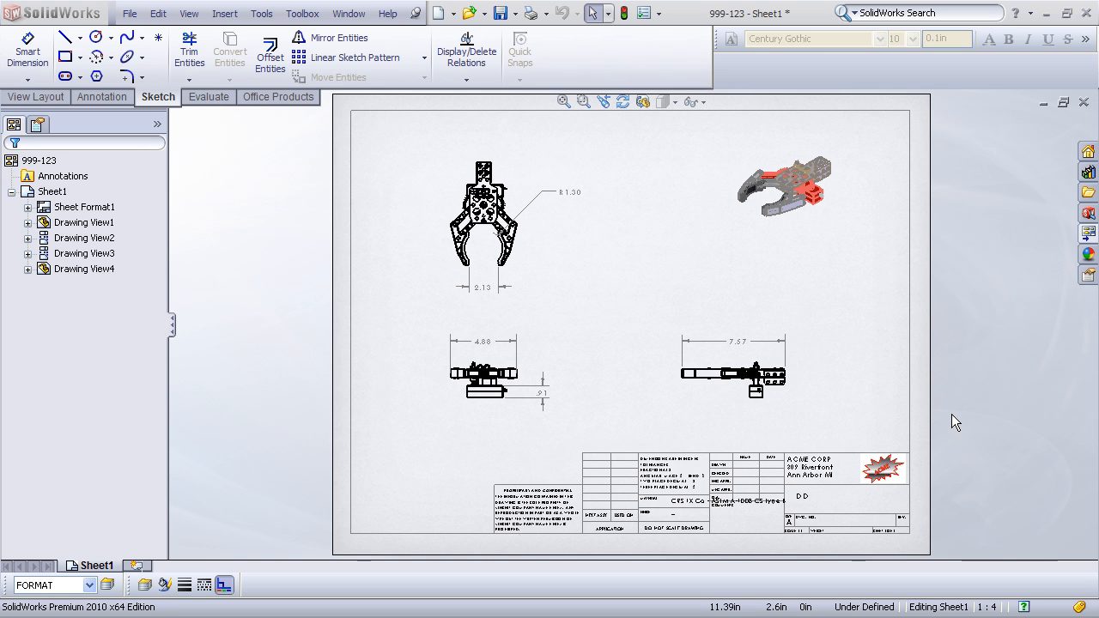
mouse_move(965, 433)
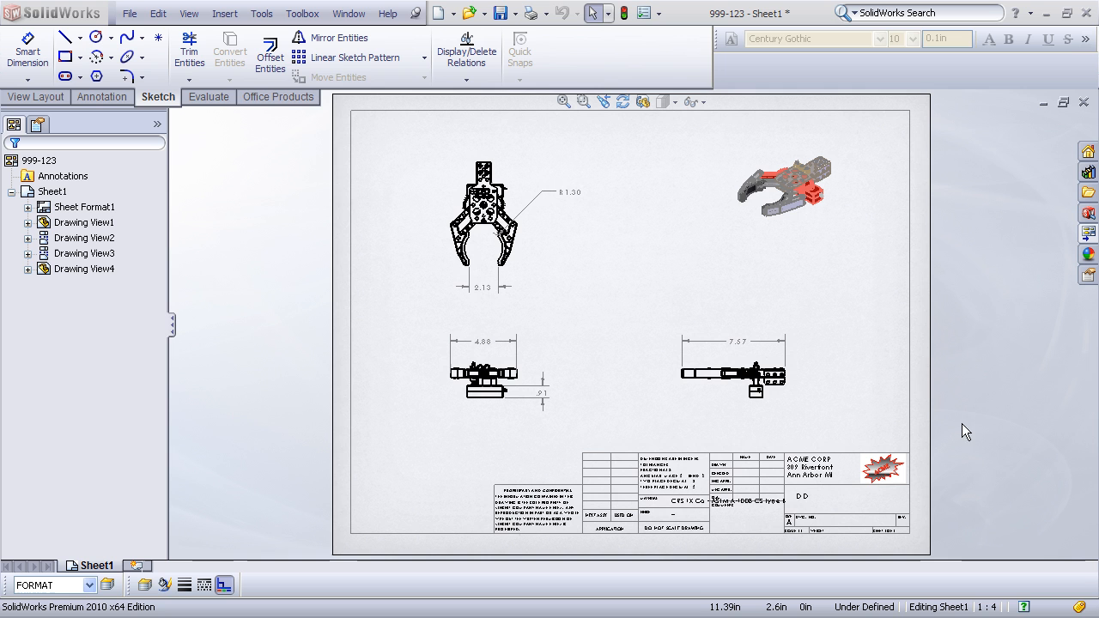
mouse_move(901, 380)
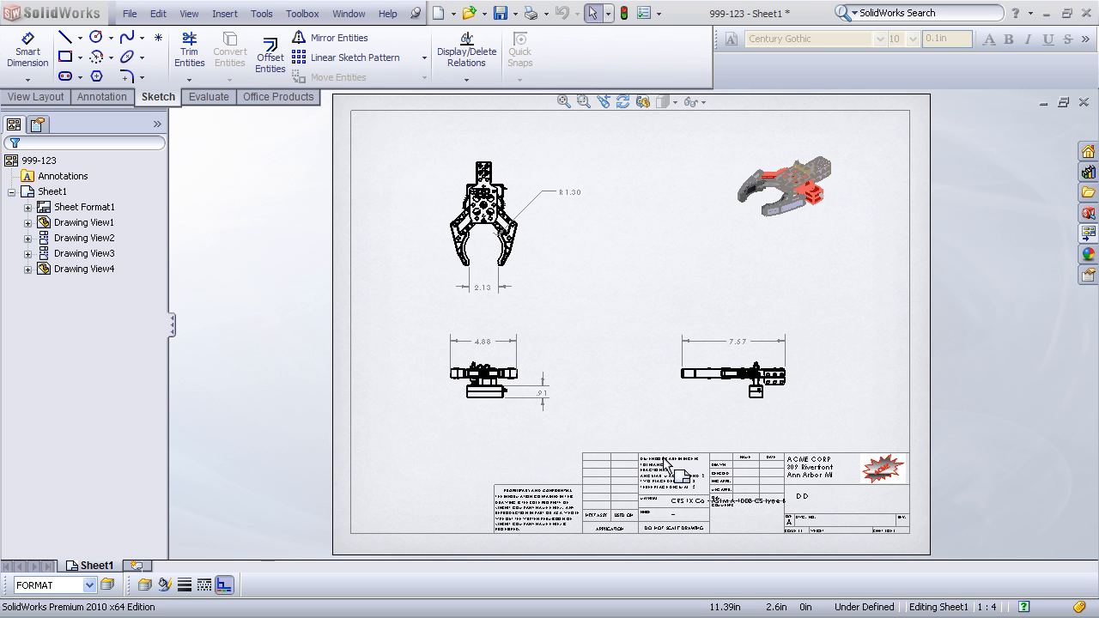
mouse_move(872, 477)
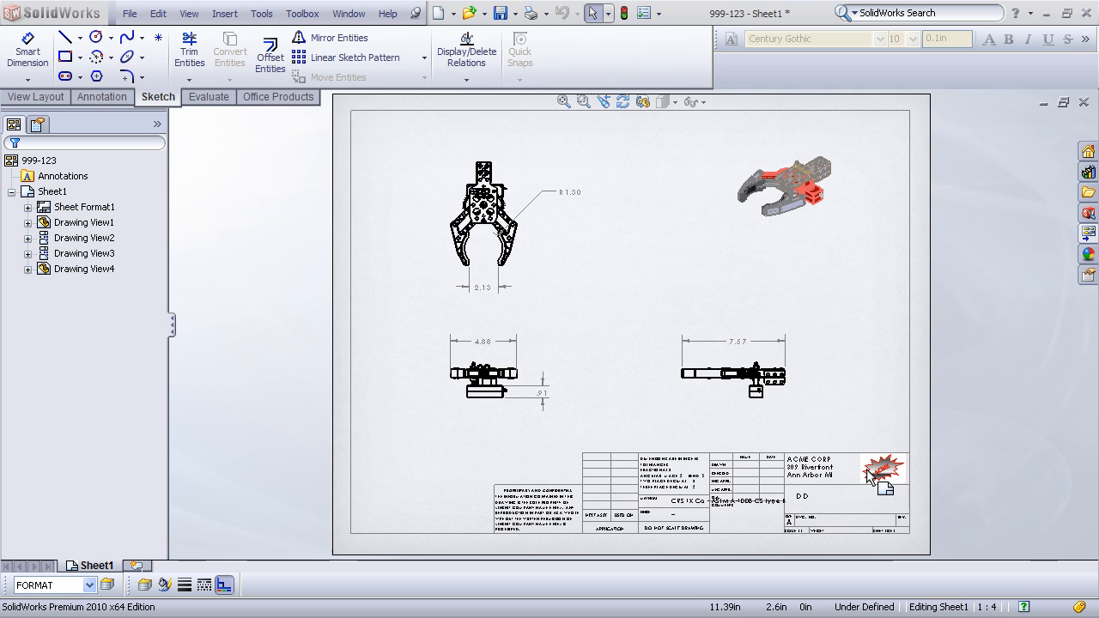
mouse_move(815, 453)
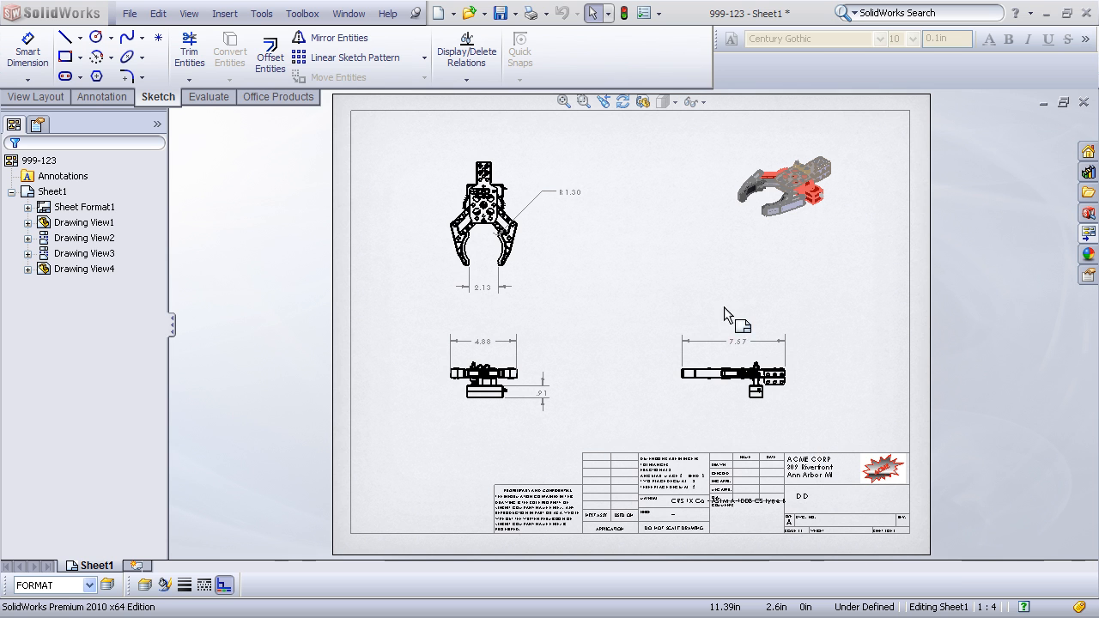
Review the New SolidWorks Document templates and cancel without creating a document.
left_click(439, 14)
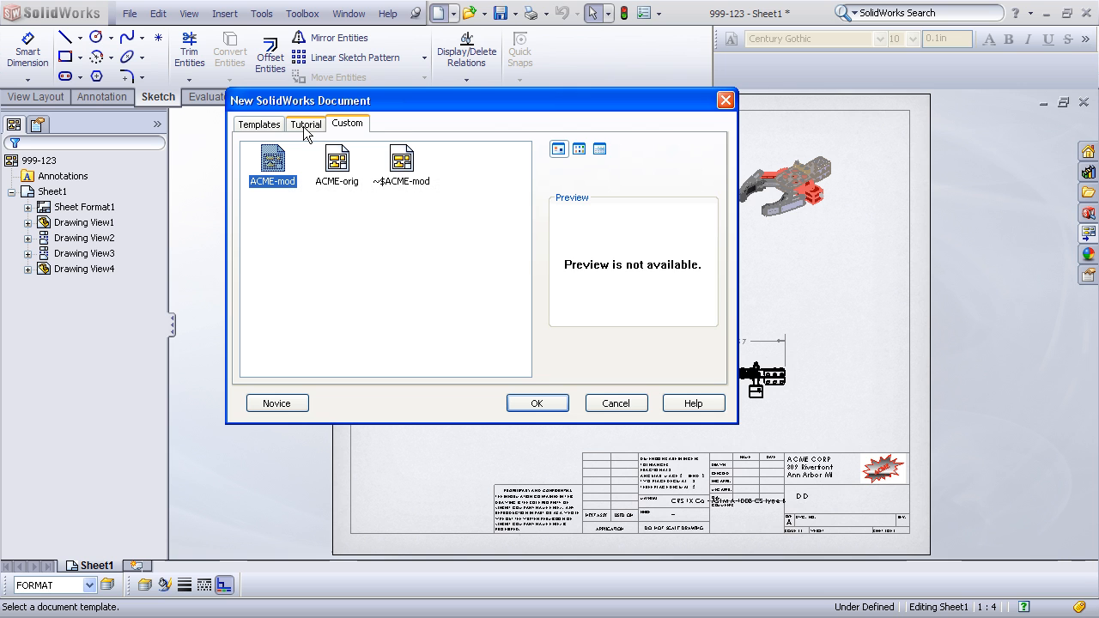
mouse_move(302, 162)
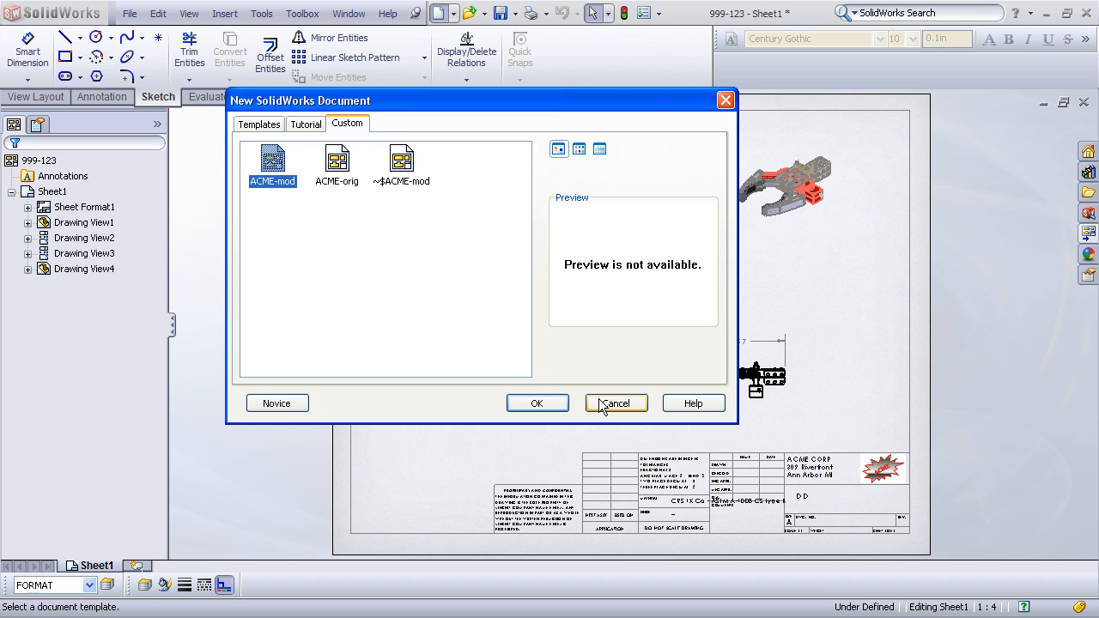
mouse_move(608, 409)
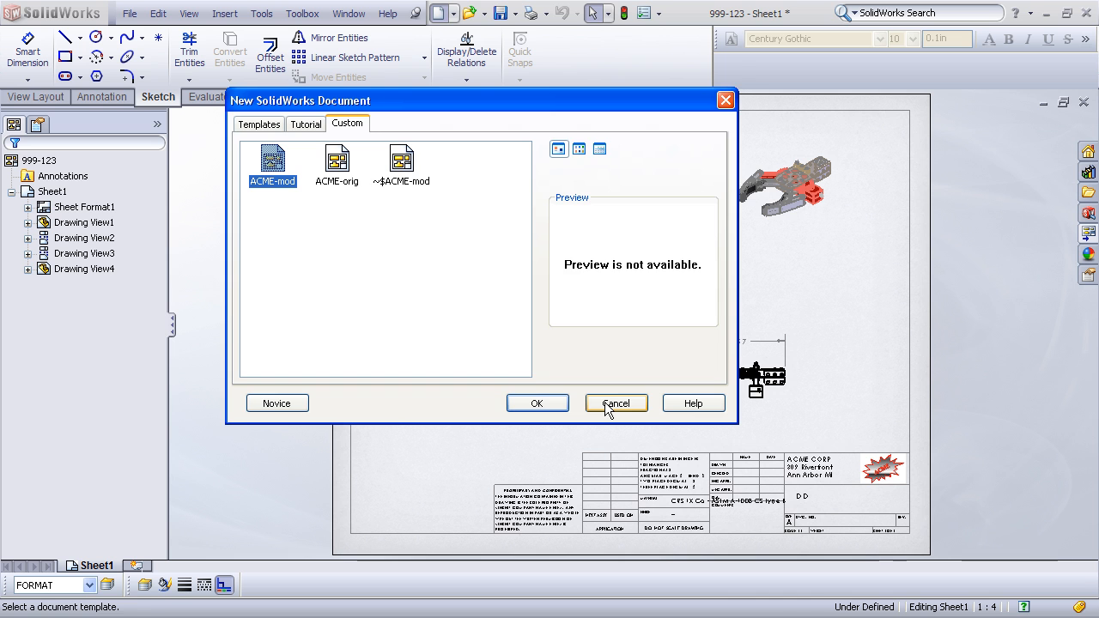
left_click(614, 402)
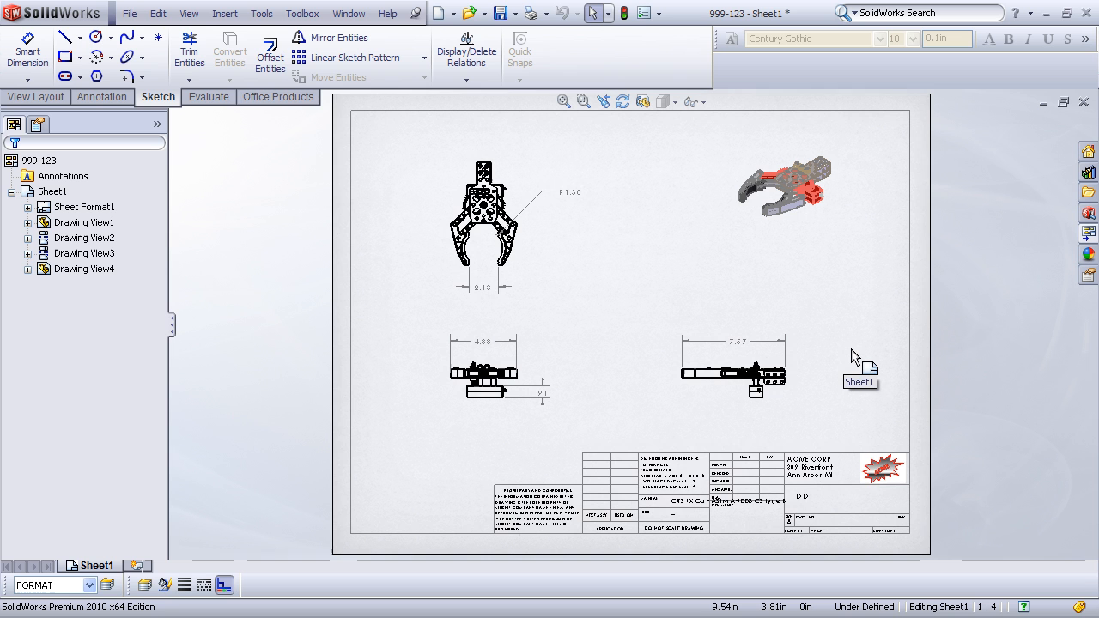
mouse_move(858, 355)
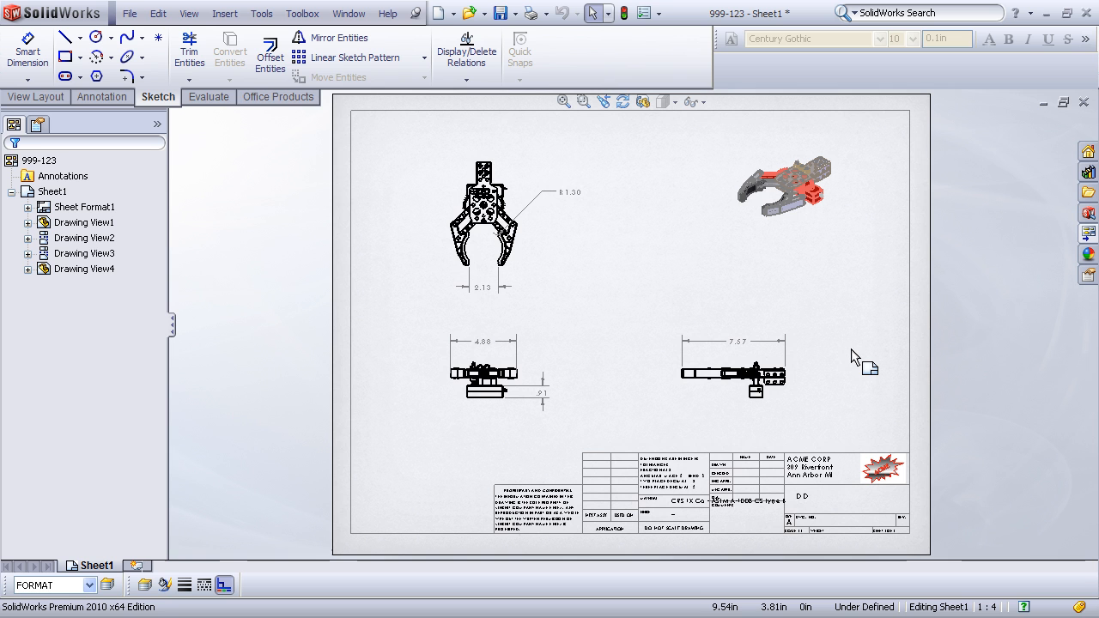
mouse_move(855, 411)
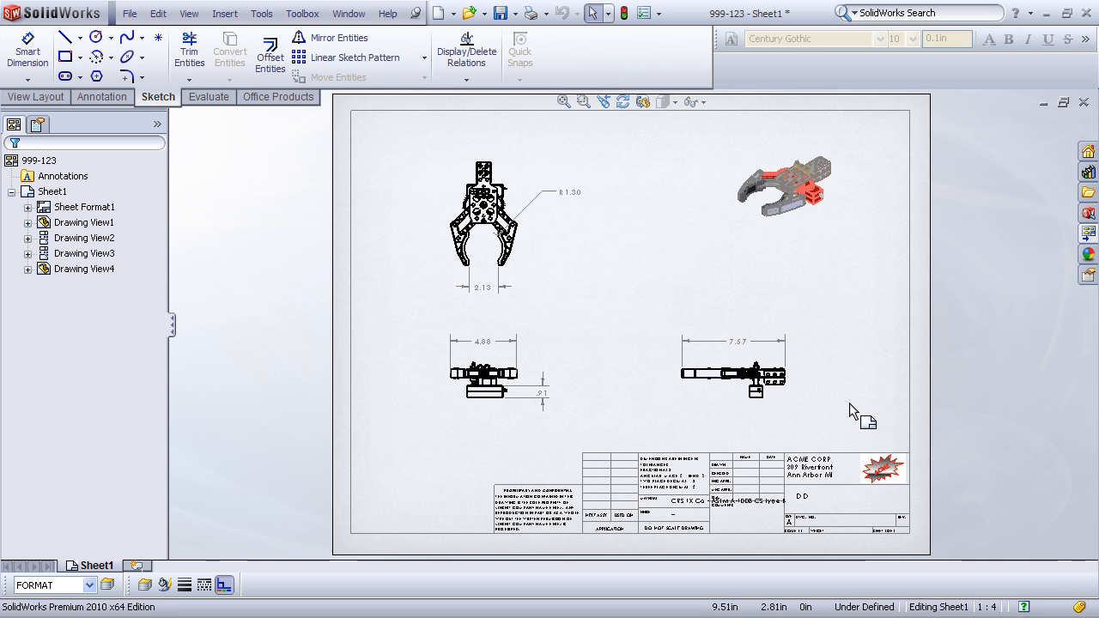
mouse_move(919, 467)
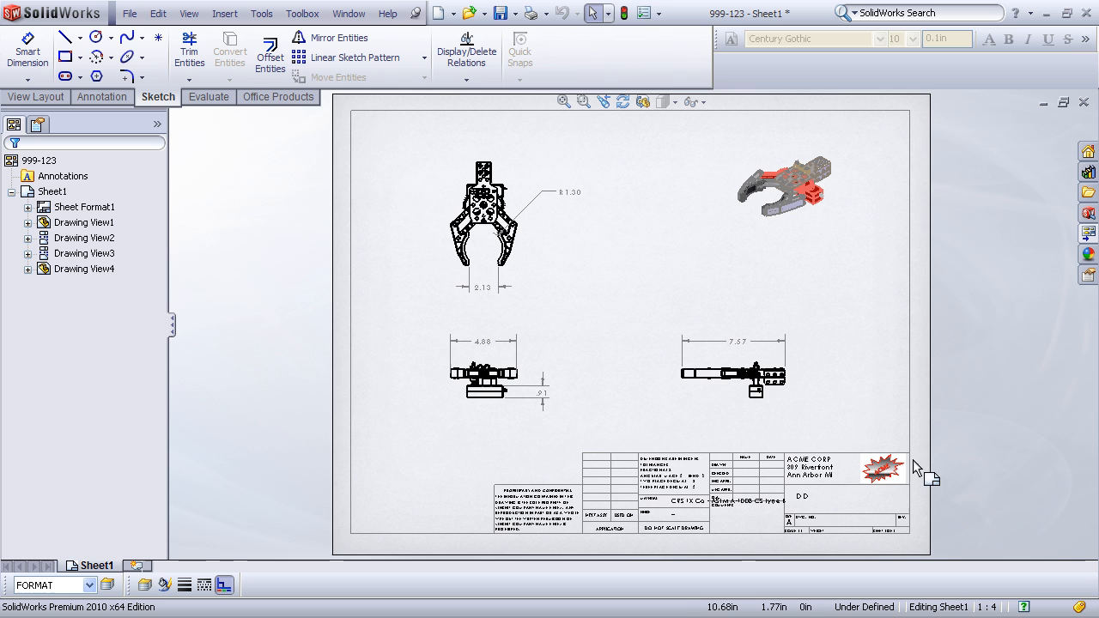
mouse_move(815, 419)
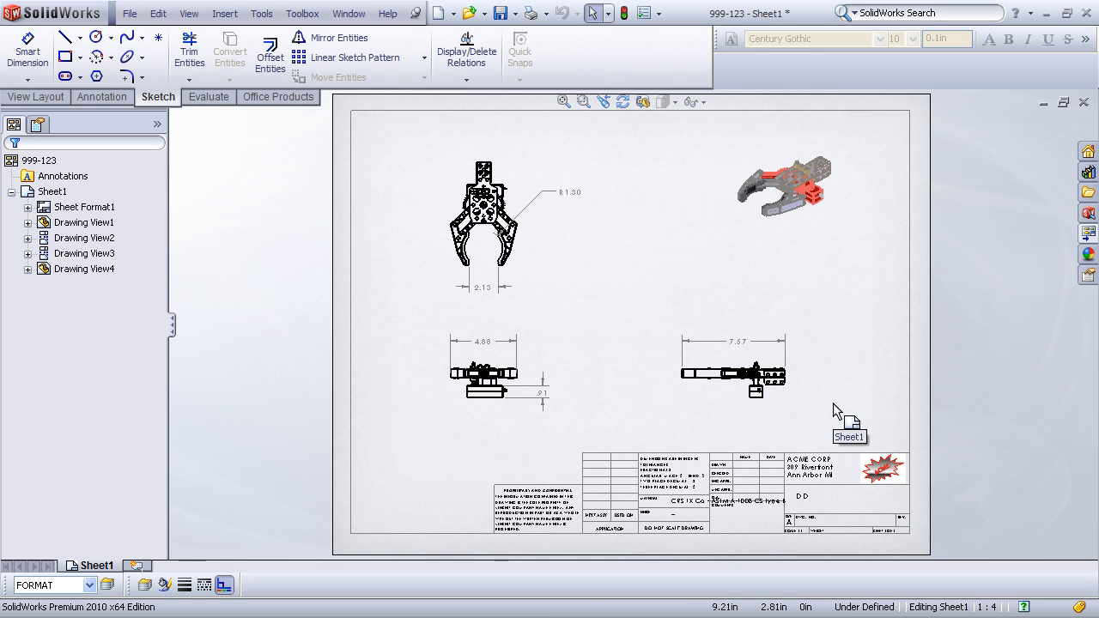
mouse_move(840, 415)
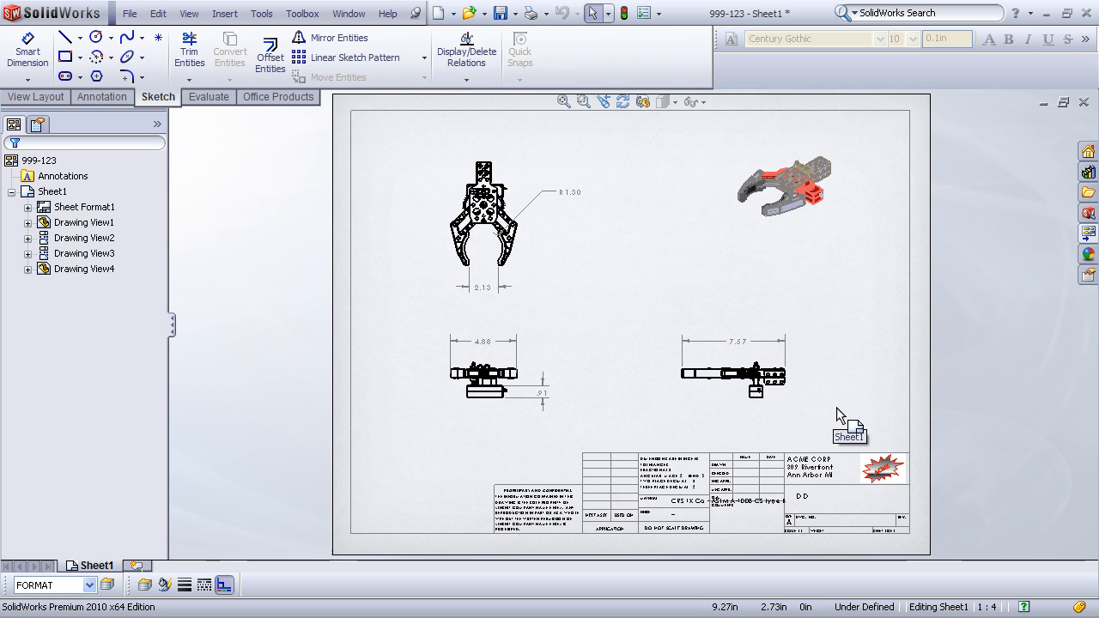
mouse_move(837, 419)
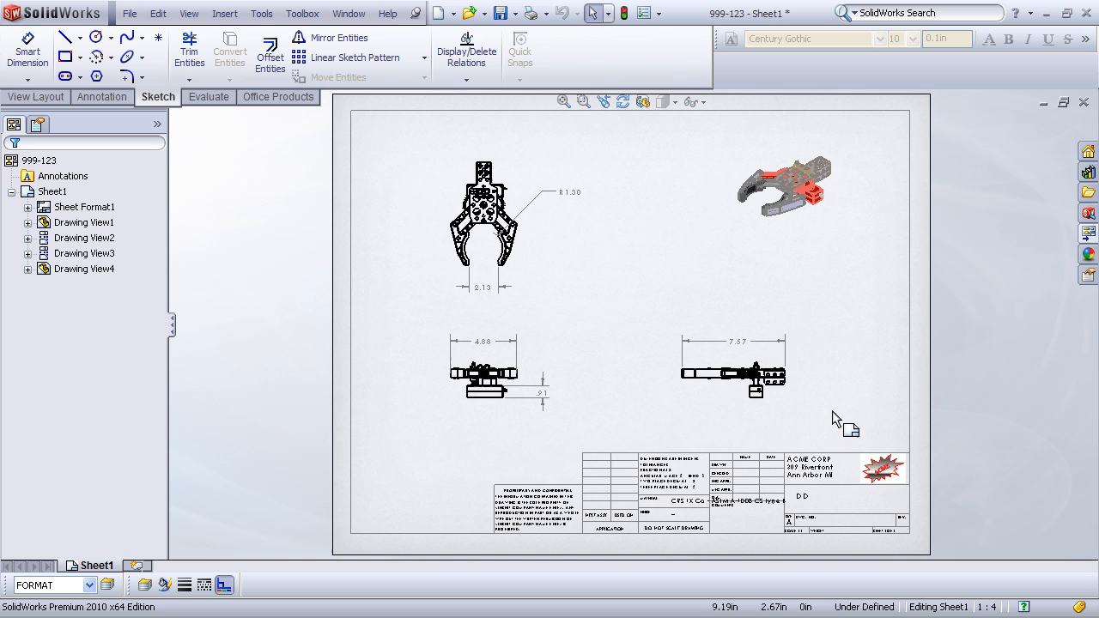
mouse_move(826, 344)
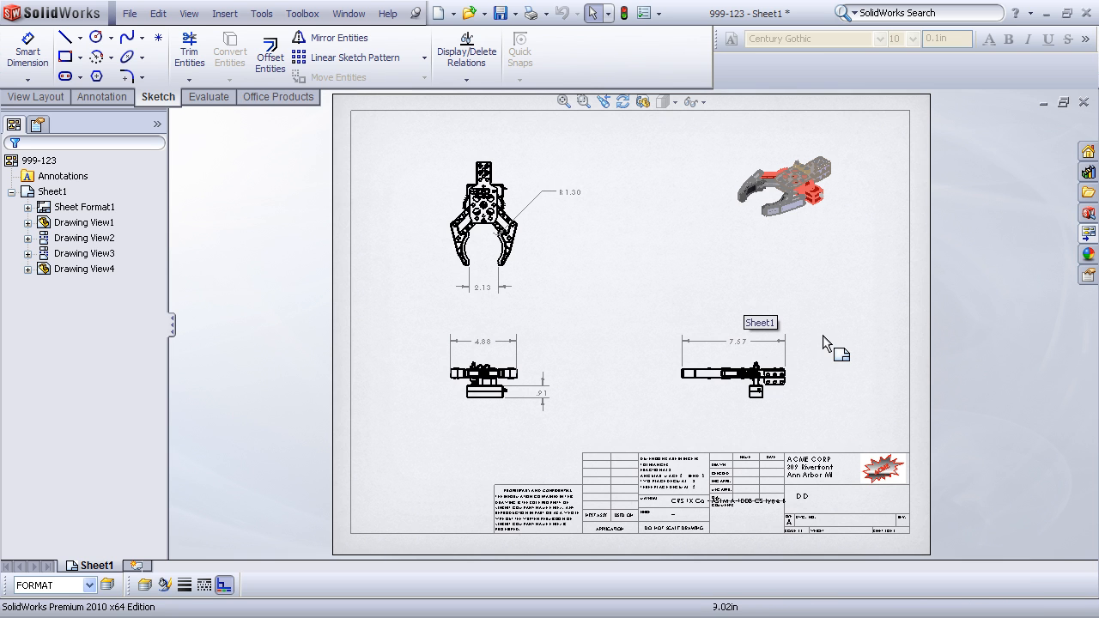
mouse_move(822, 312)
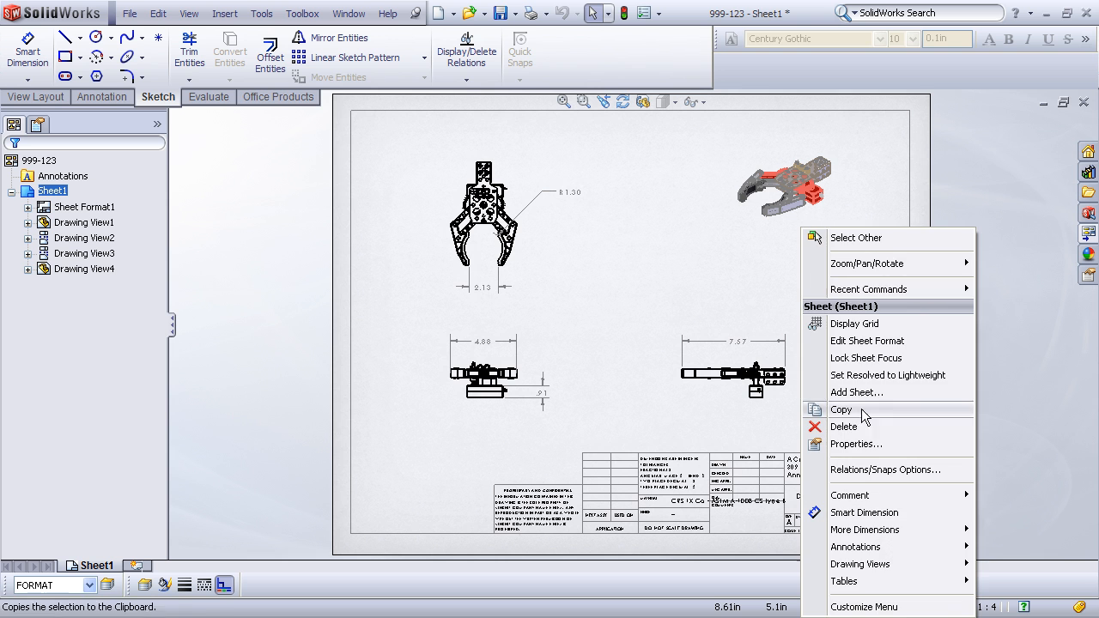
Load acme format.slddrt as Sheet1's format via Properties, deleting the old format's modified notes.
left_click(854, 443)
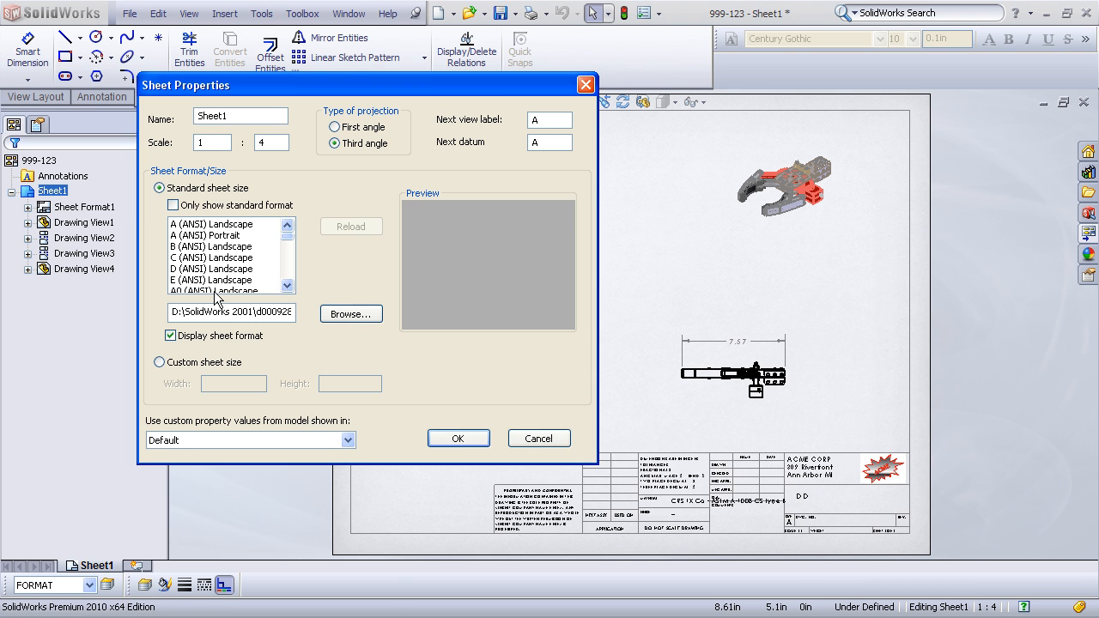
left_click(351, 313)
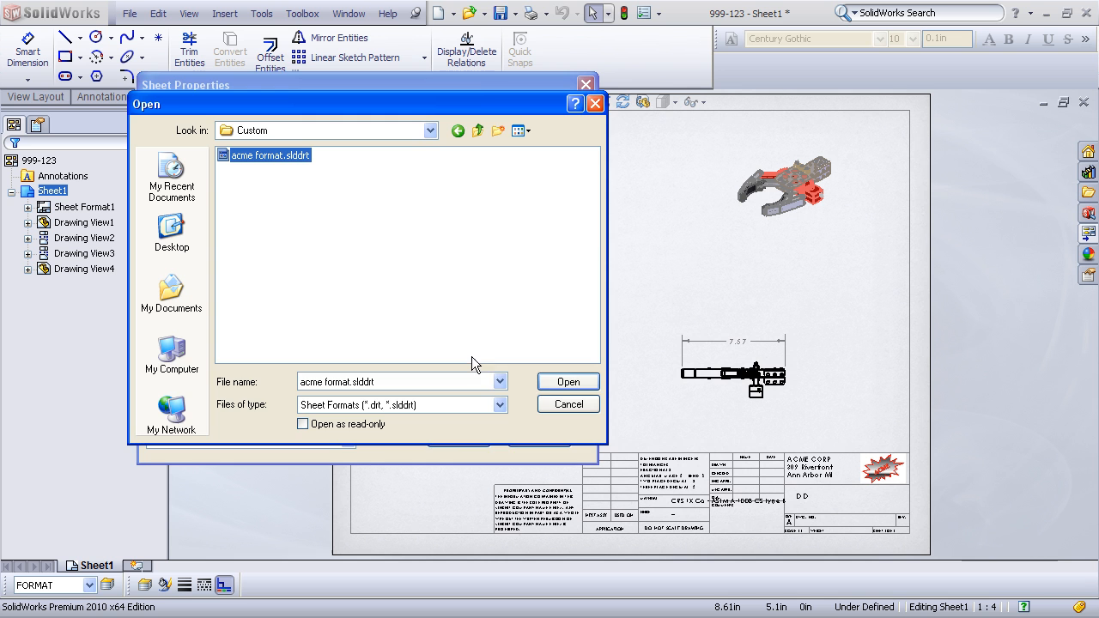
left_click(567, 381)
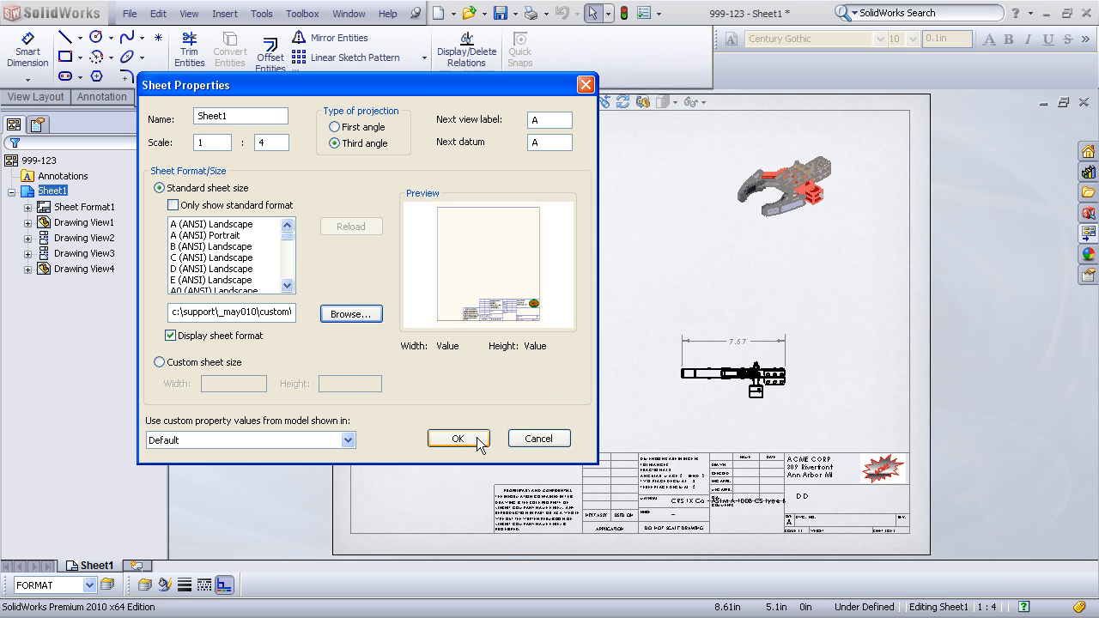
left_click(458, 438)
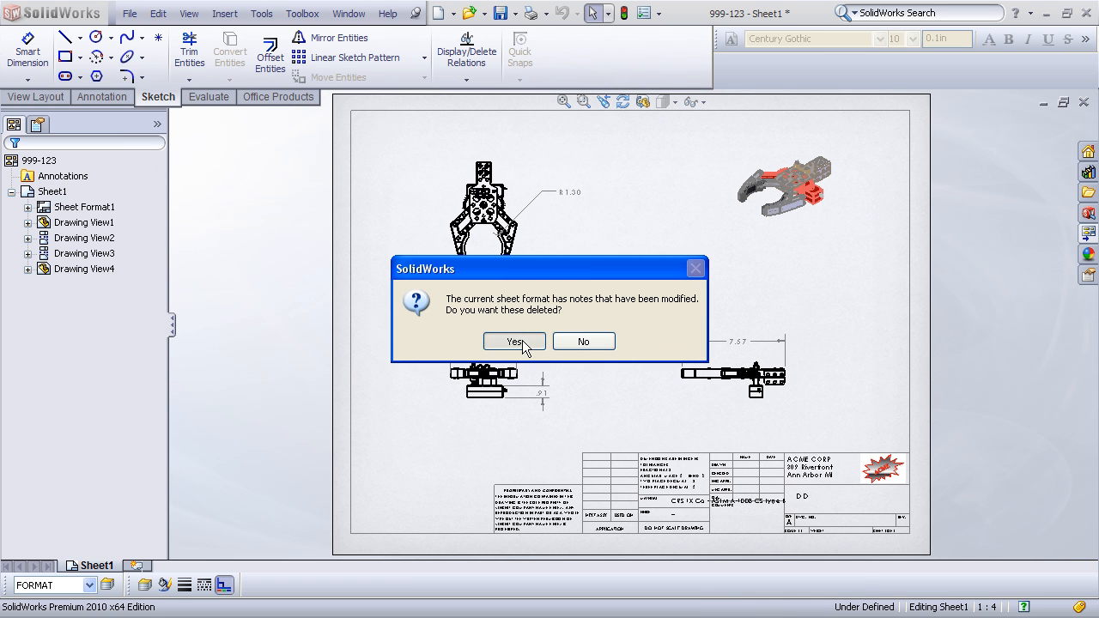
left_click(513, 340)
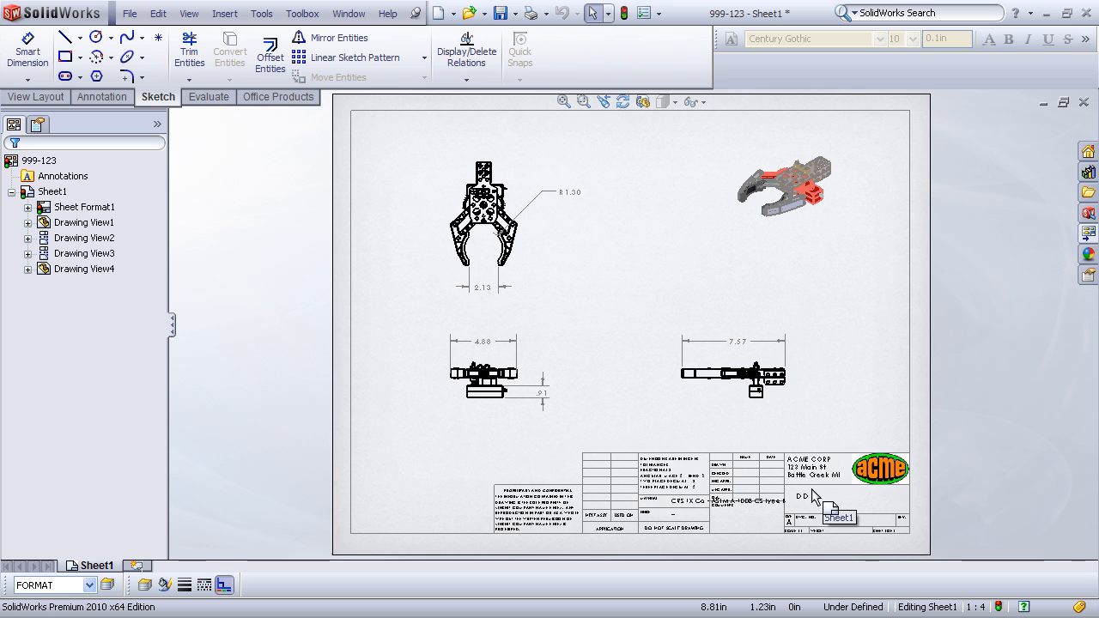
mouse_move(872, 393)
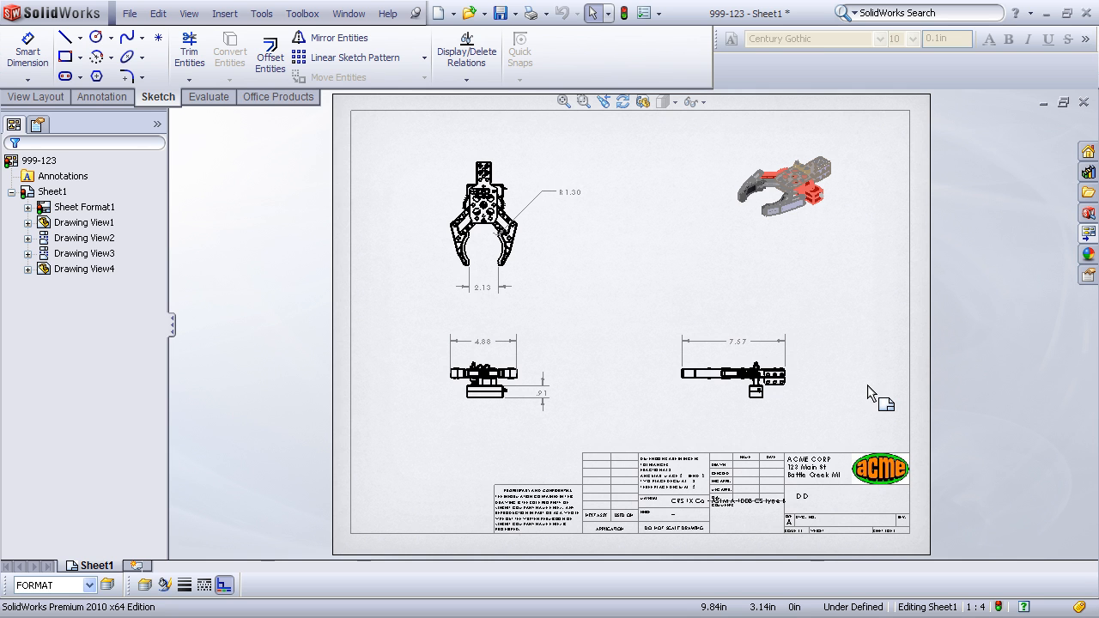
mouse_move(858, 364)
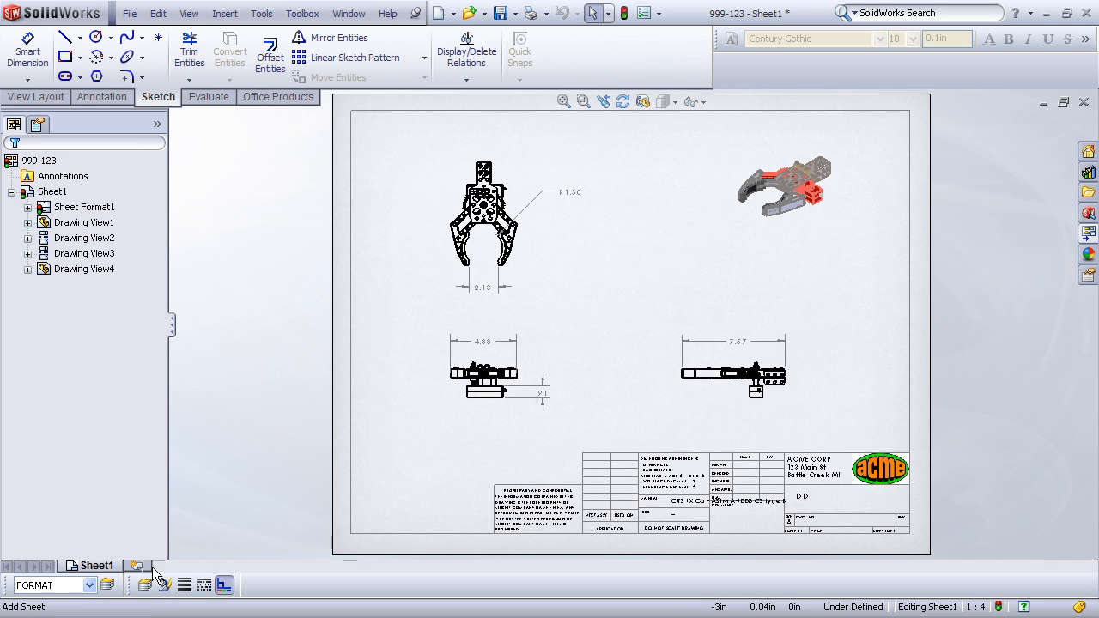
mouse_move(137, 565)
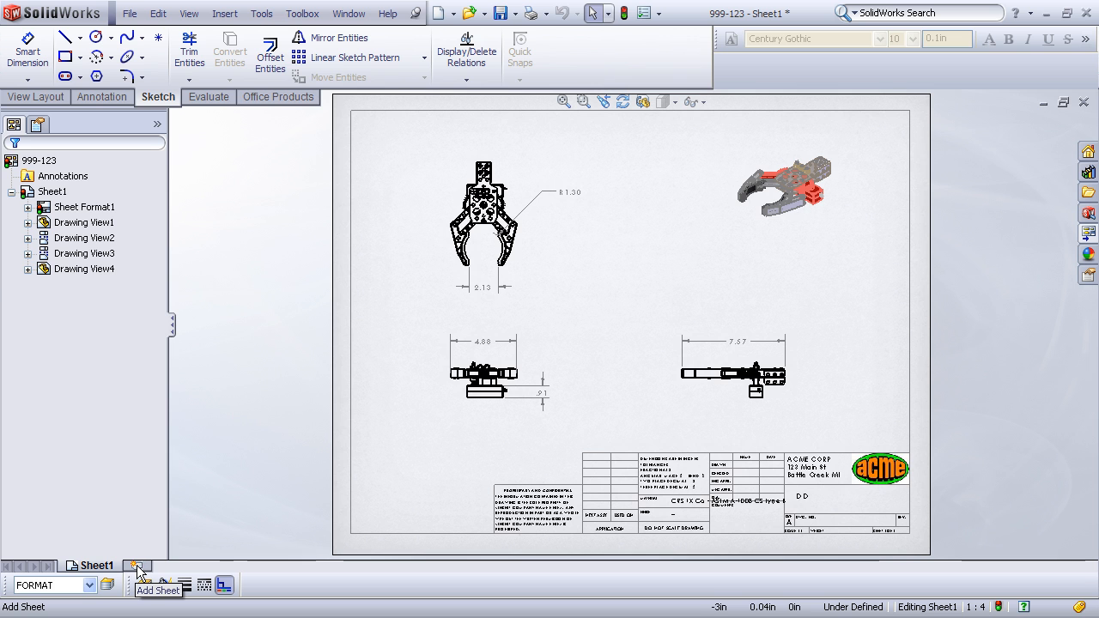
Add Sheet2 to drawing 999-123, inheriting the ACME title block and logo.
left_click(137, 565)
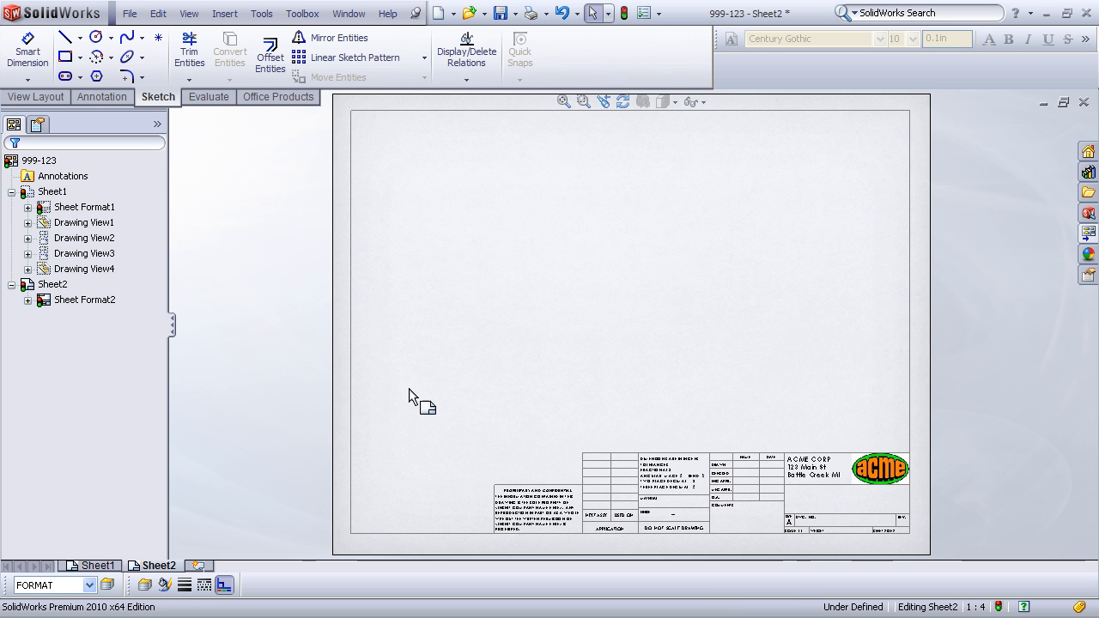
mouse_move(460, 402)
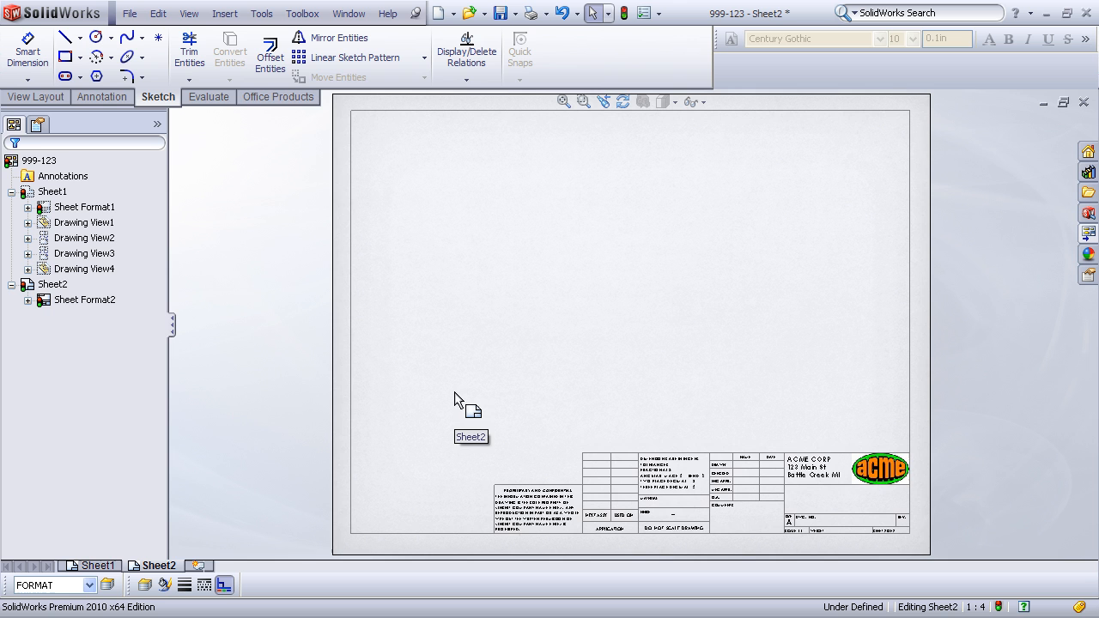
mouse_move(575, 381)
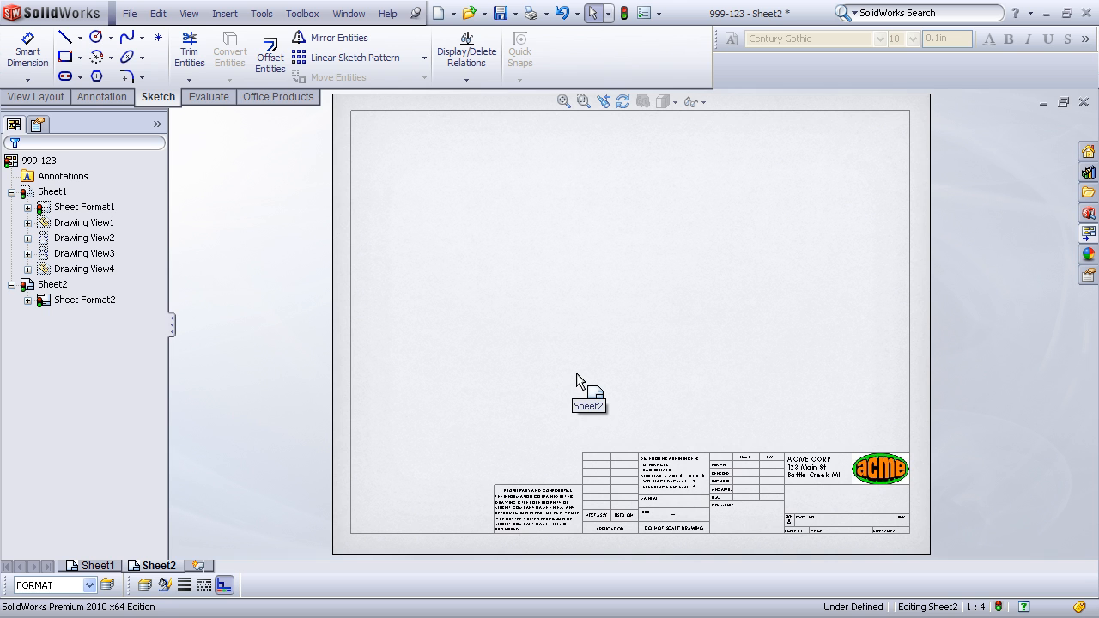
mouse_move(257, 522)
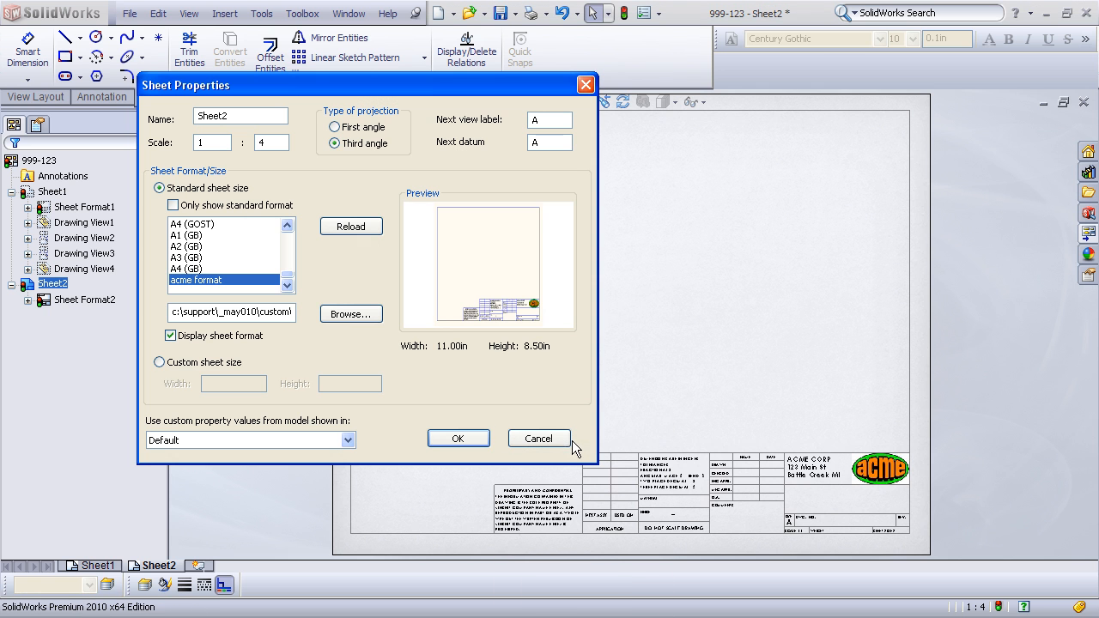
mouse_move(350, 312)
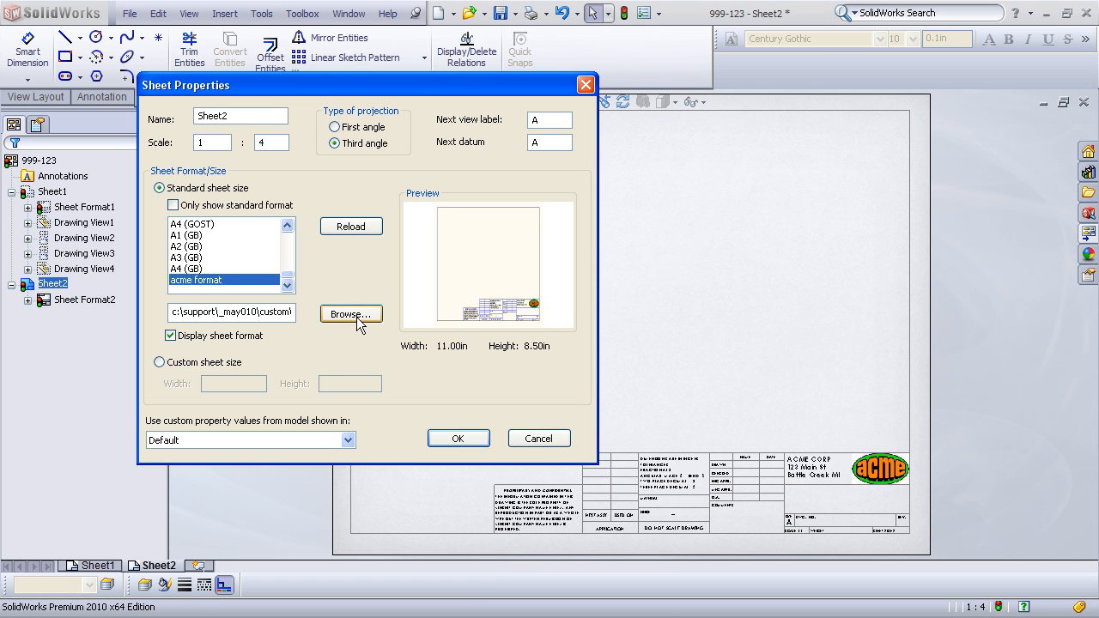
mouse_move(539, 437)
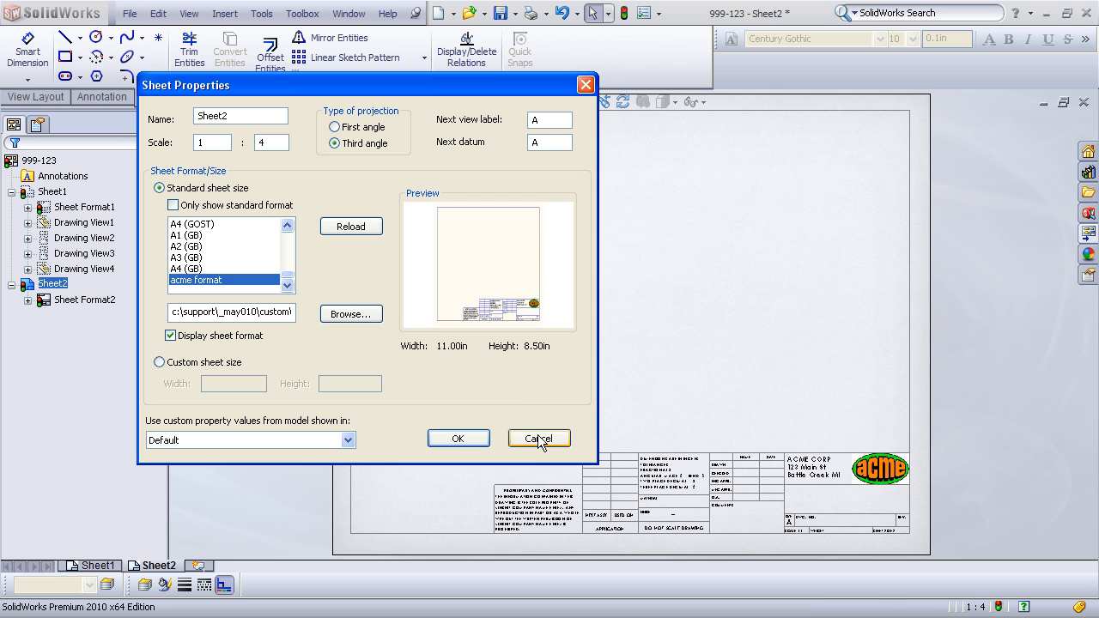
left_click(539, 438)
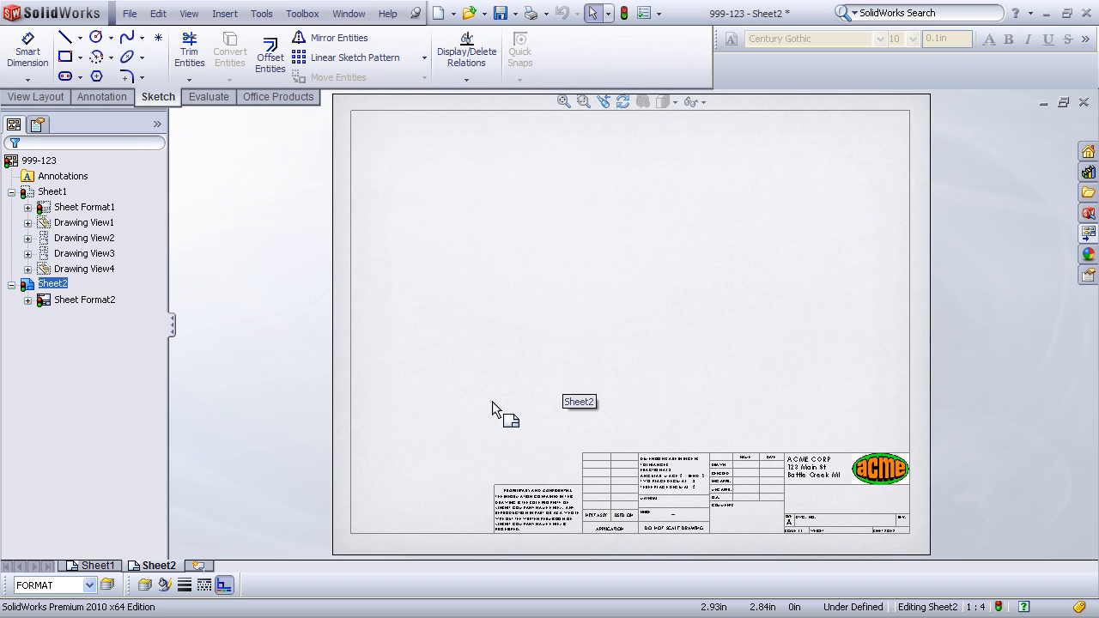